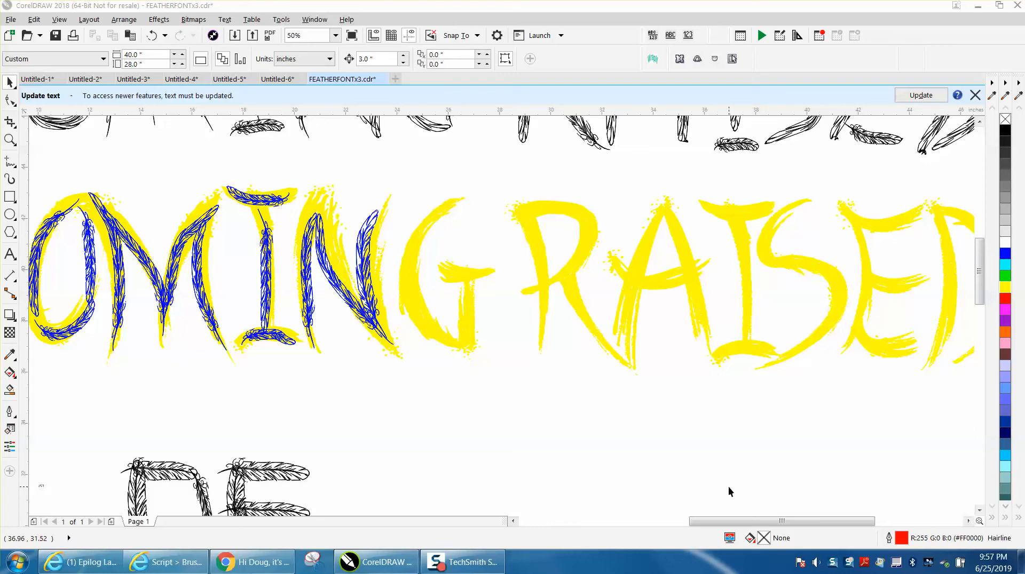
mouse_move(21, 150)
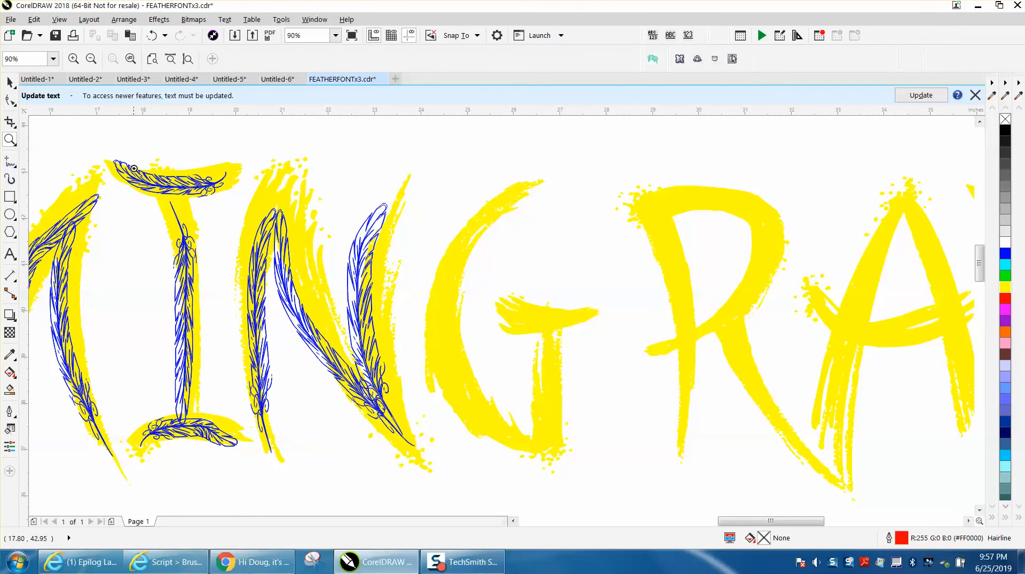
With the feather brush, paint blue strokes along the G's curve, down its stem and across its crossbar
click(8, 139)
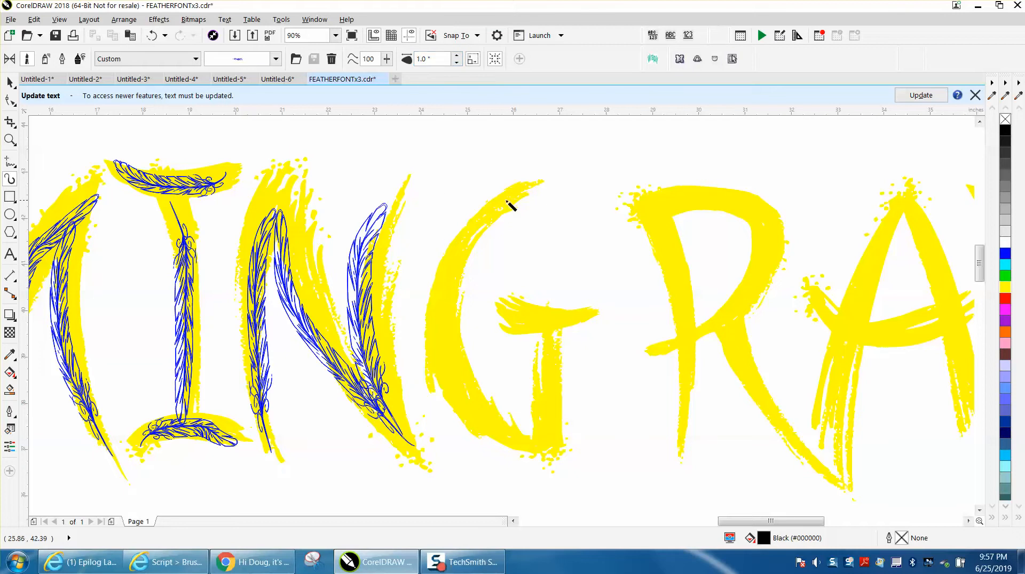
mouse_move(457, 372)
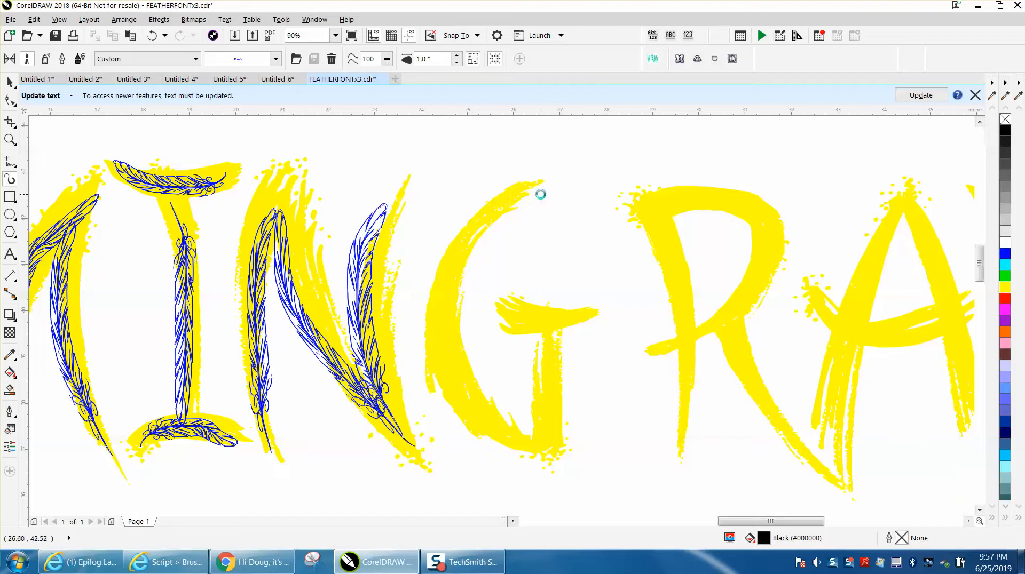
drag(540, 194, 549, 451)
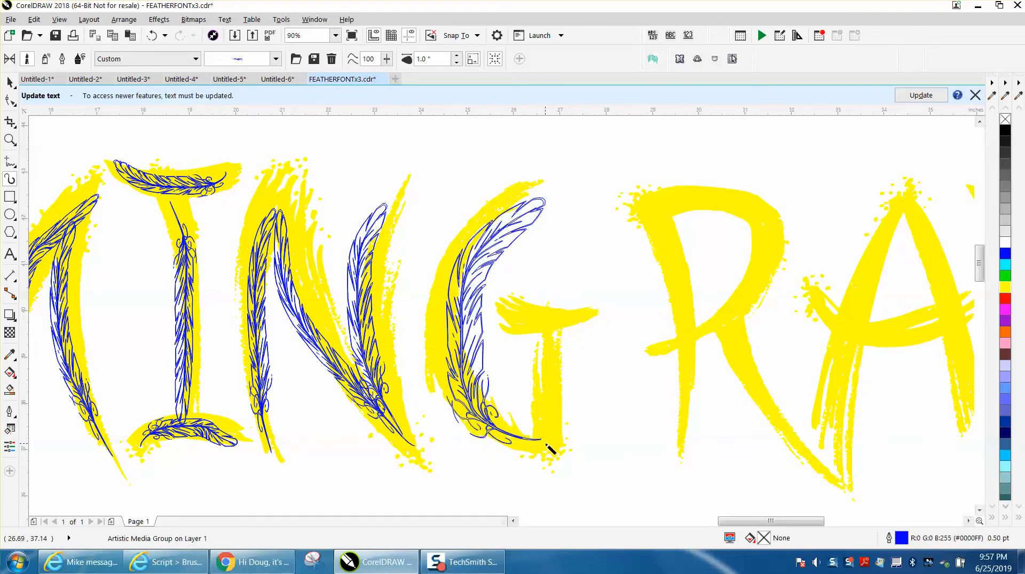
drag(549, 450, 588, 327)
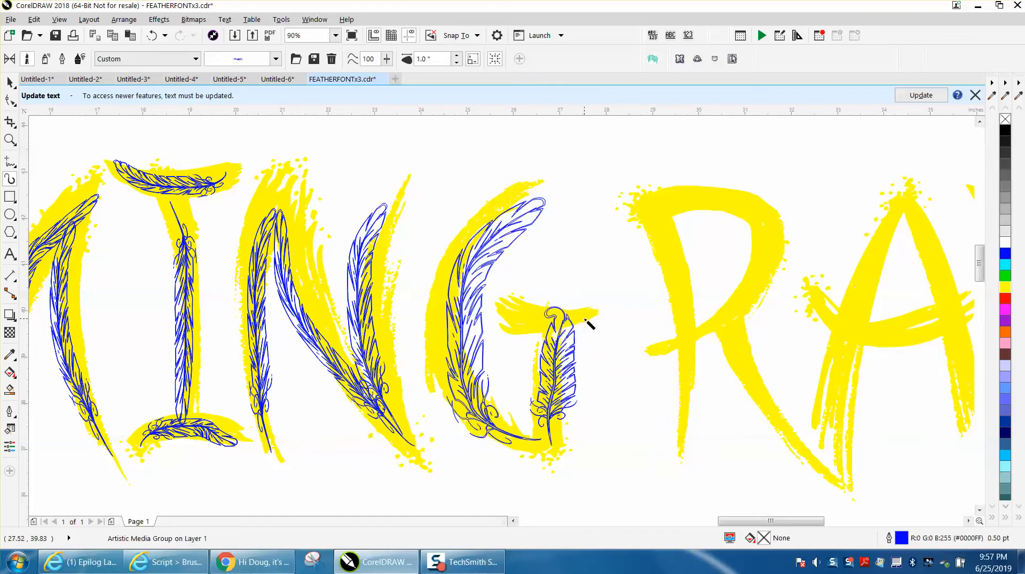
drag(588, 325, 677, 428)
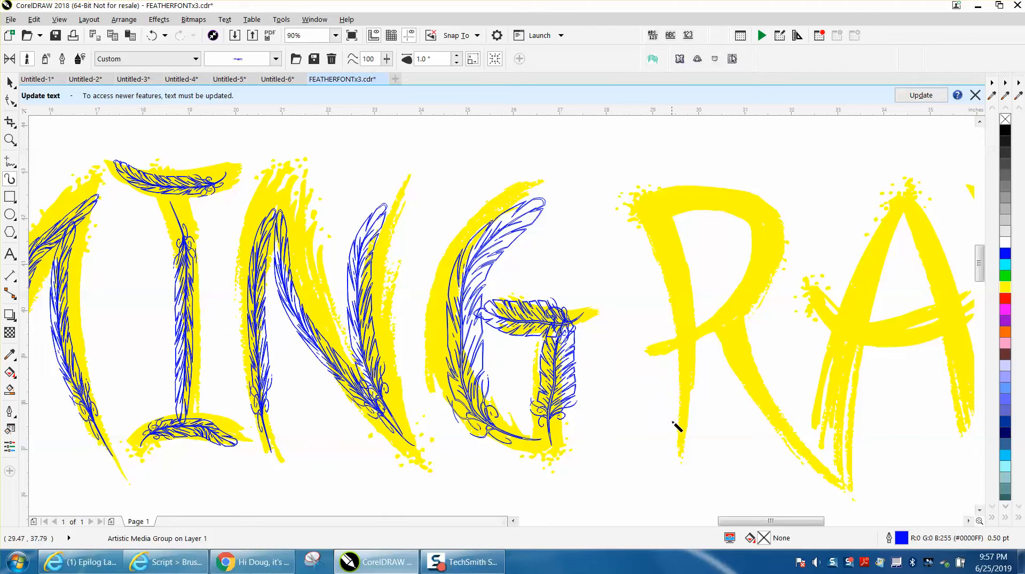
mouse_move(371, 282)
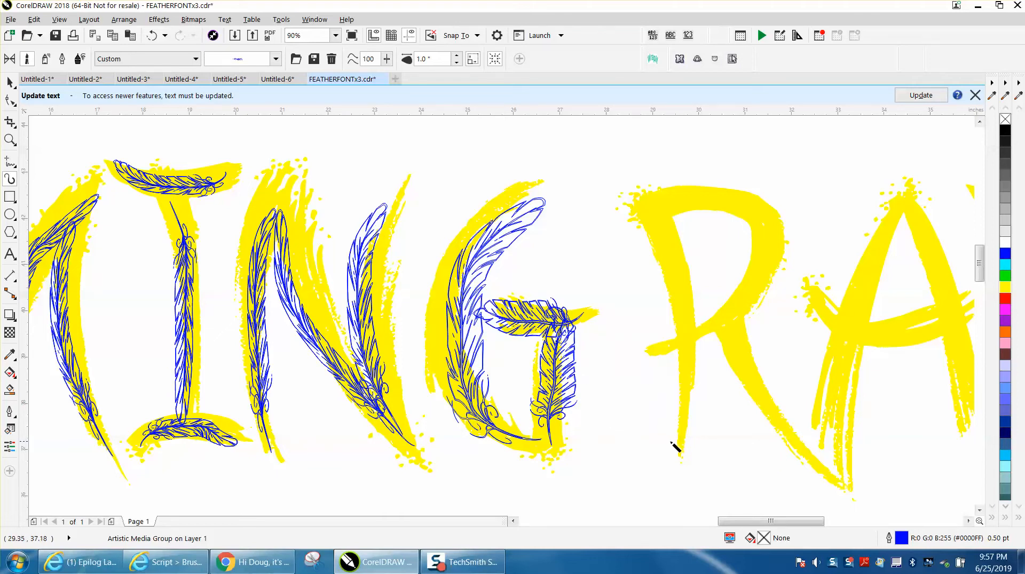
mouse_move(617, 423)
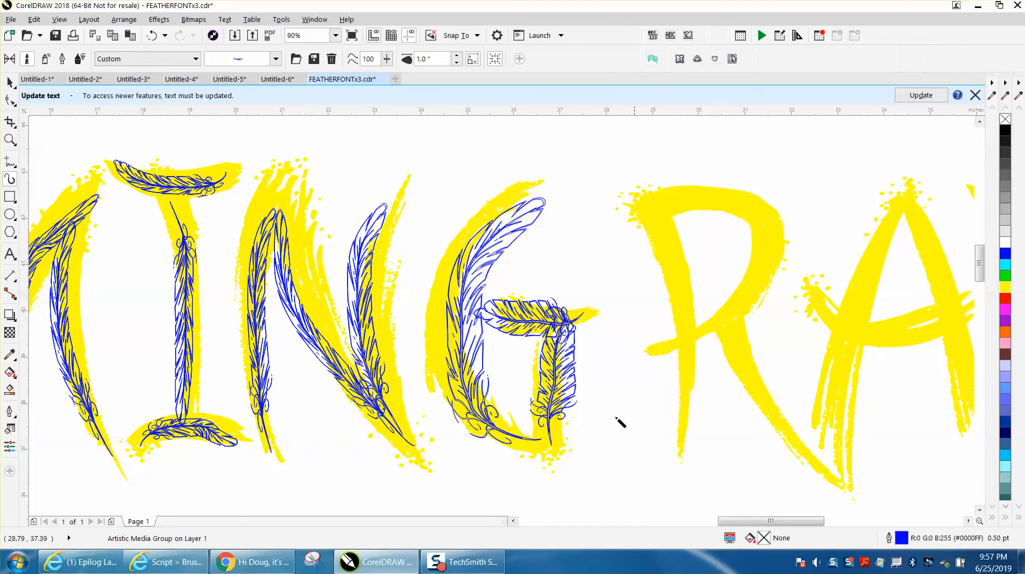
mouse_move(474, 316)
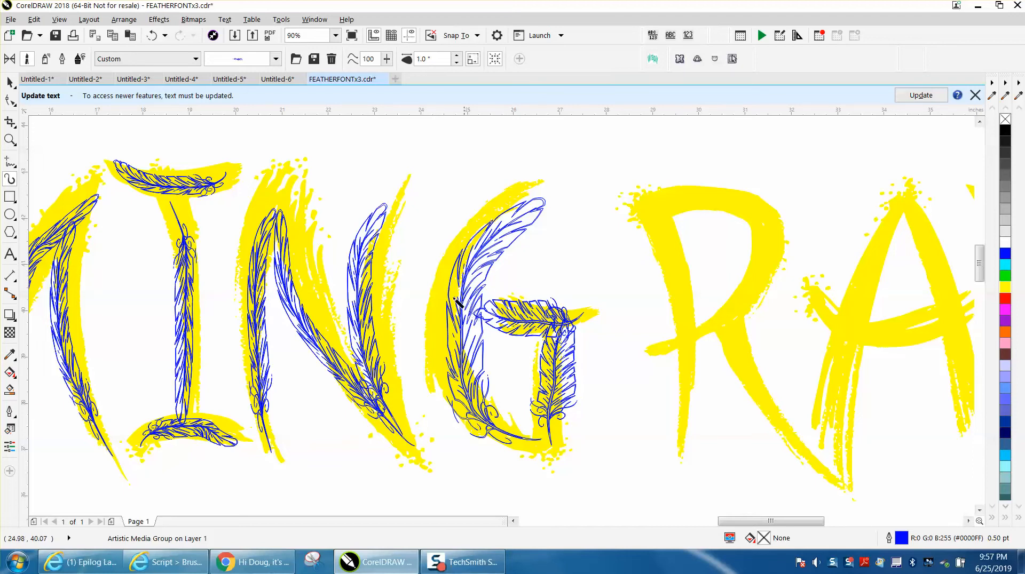
Undo the first G strokes, then repaint a long feather along its outer curve and one up its stem
click(152, 35)
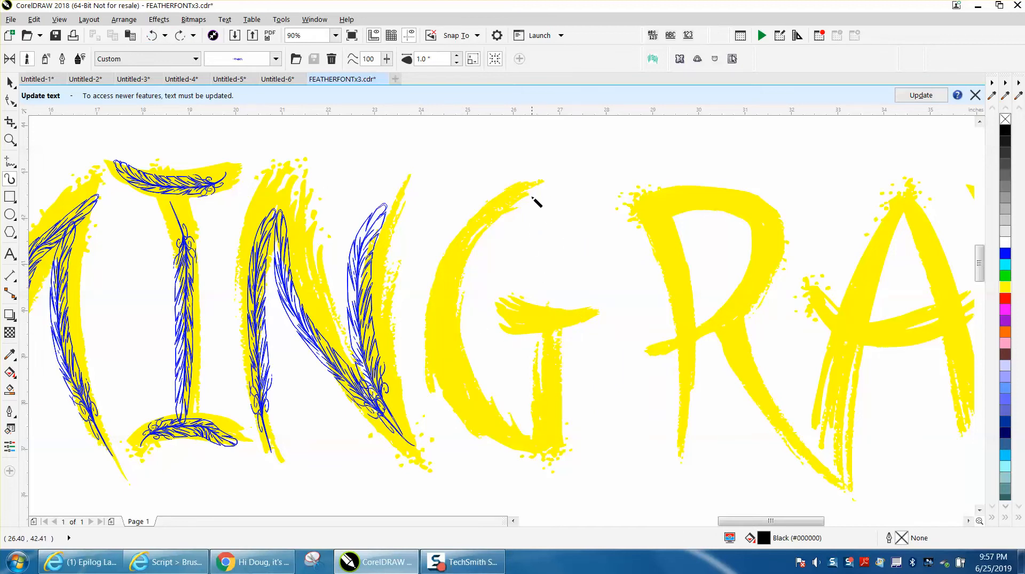
drag(529, 189, 441, 320)
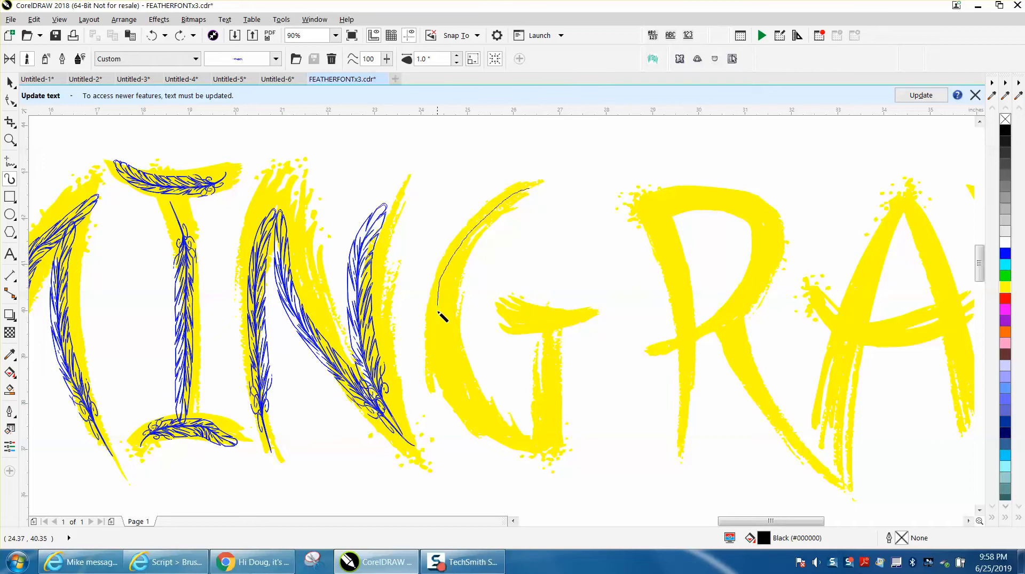
drag(438, 321, 566, 457)
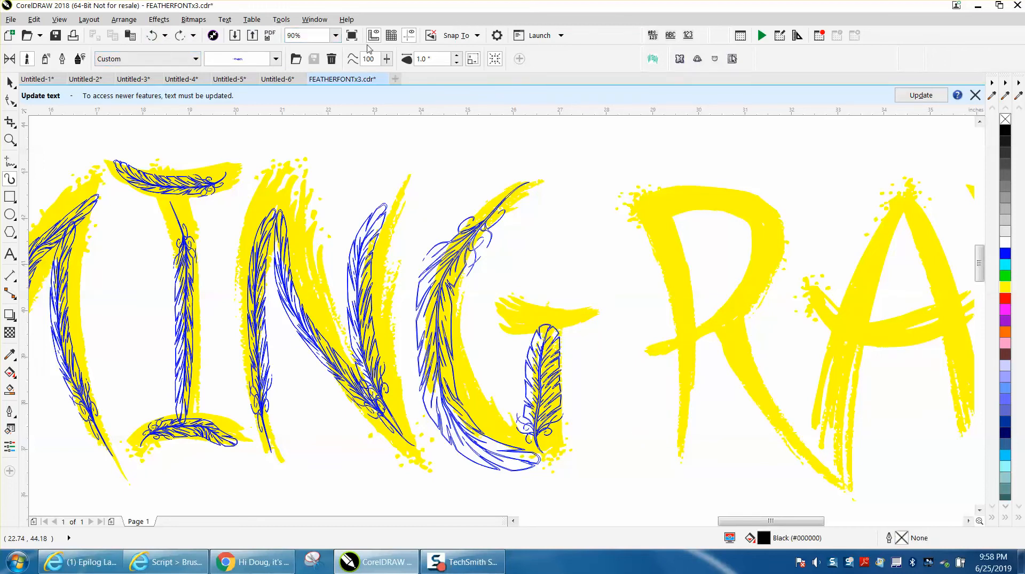
Set the brush width to .5 for the crossbar and remaining letter strokes
text(.5)
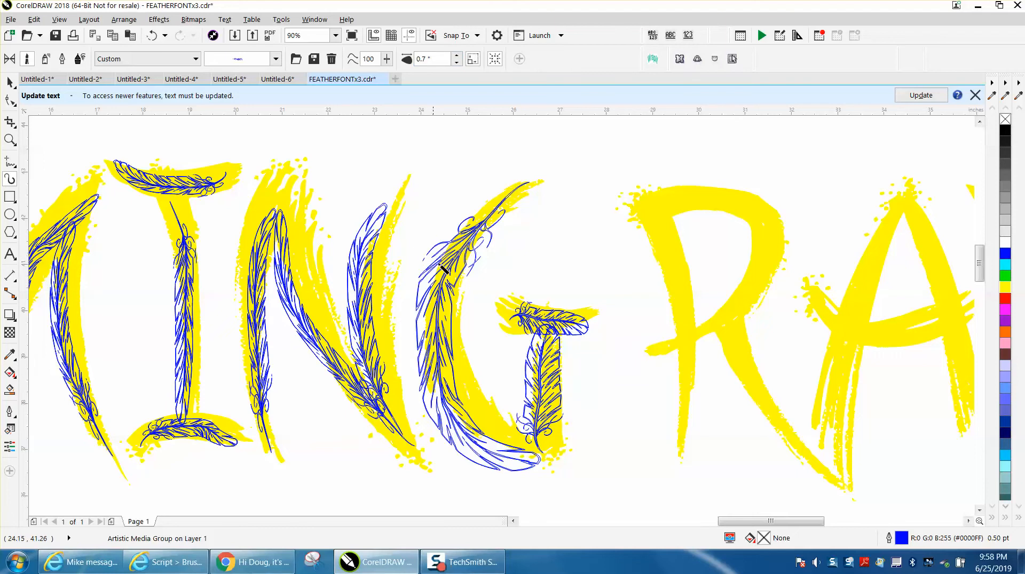
mouse_move(635, 298)
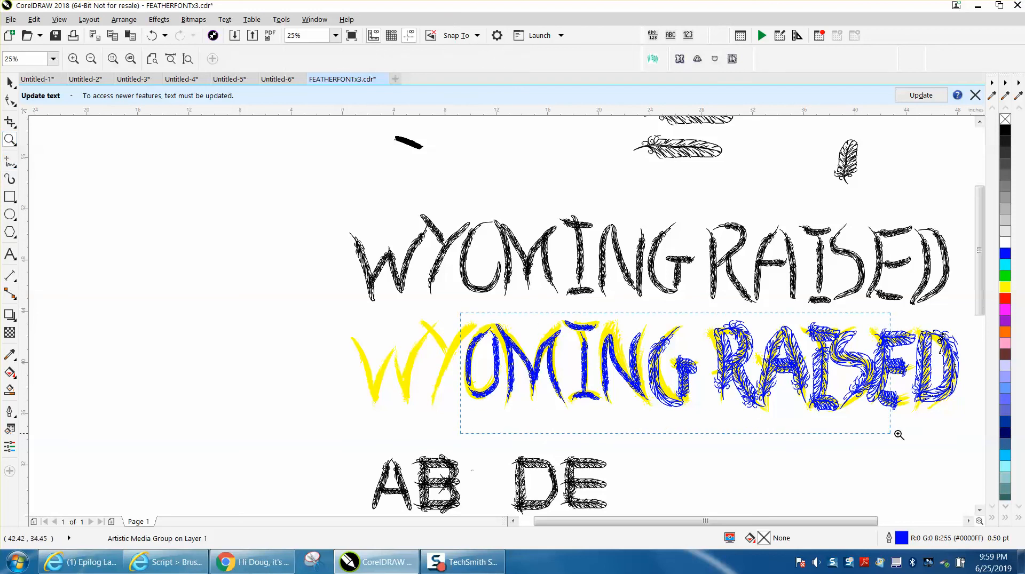
Zoom onto the feather-traced WYOMING RAISED lettering
click(899, 434)
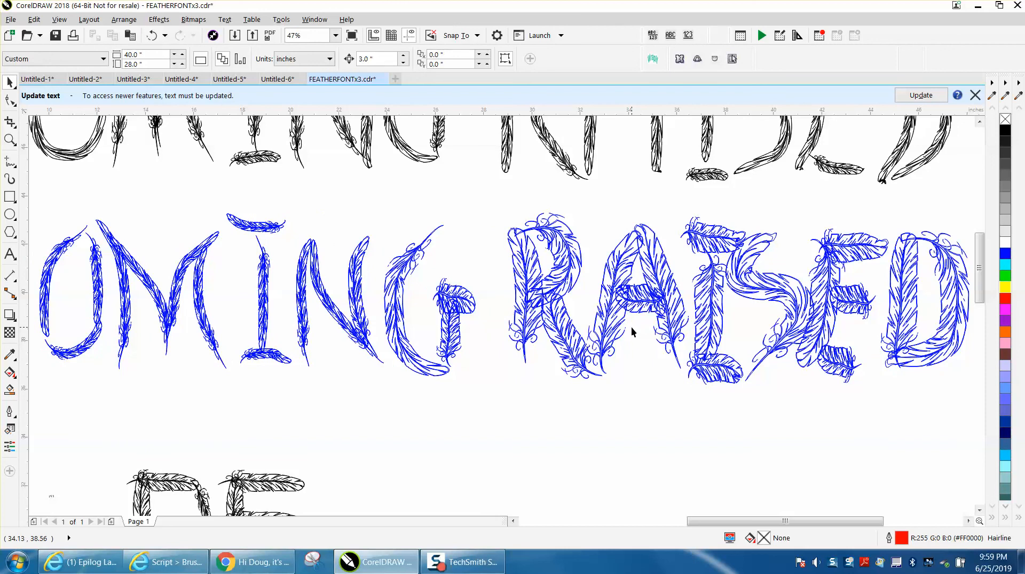
mouse_move(626, 357)
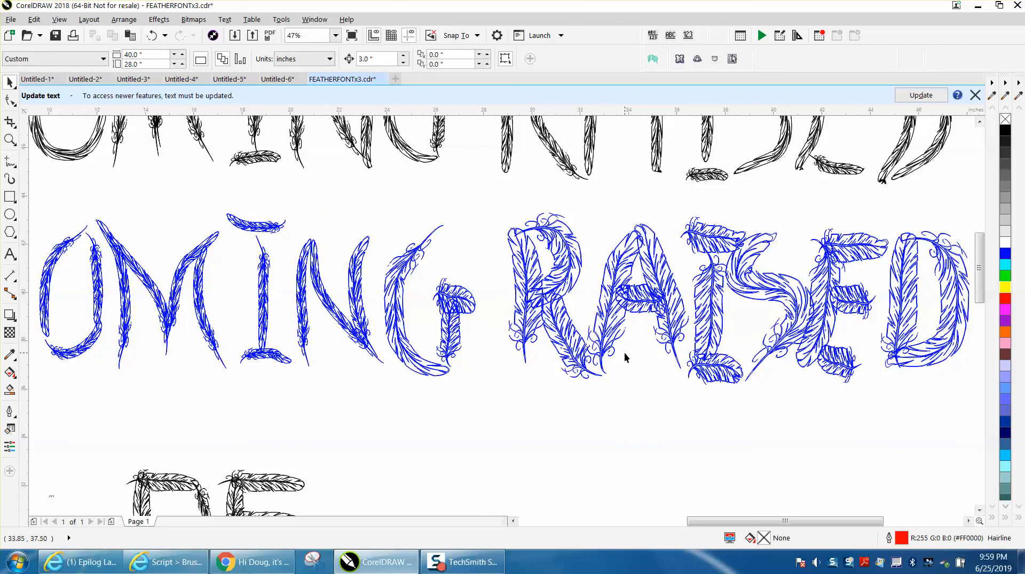